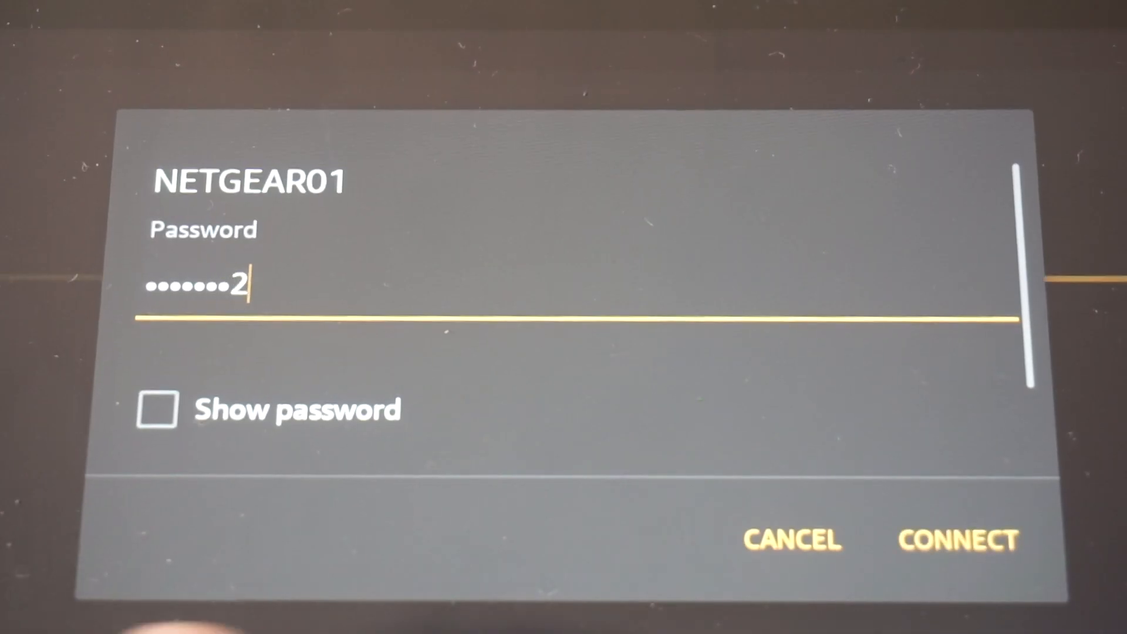
- Connect to the NETGEAR01 Wi-Fi network so the router setup page loads
click(955, 539)
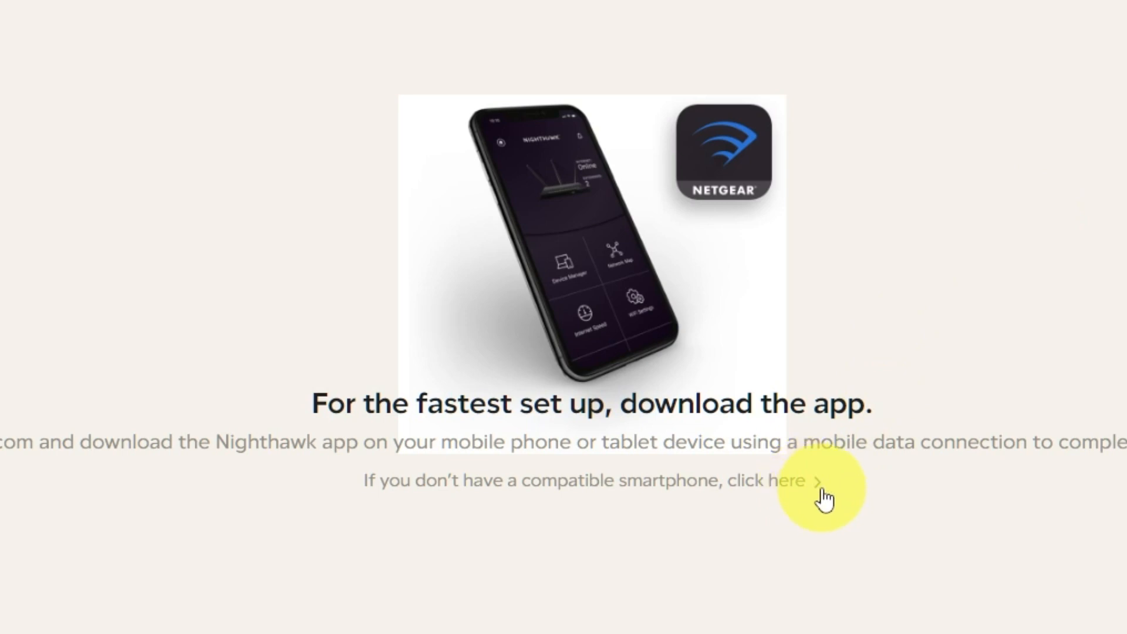
- Continue without the mobile app and apply 'I Disagree' for firmware auto-update and analytics
click(787, 481)
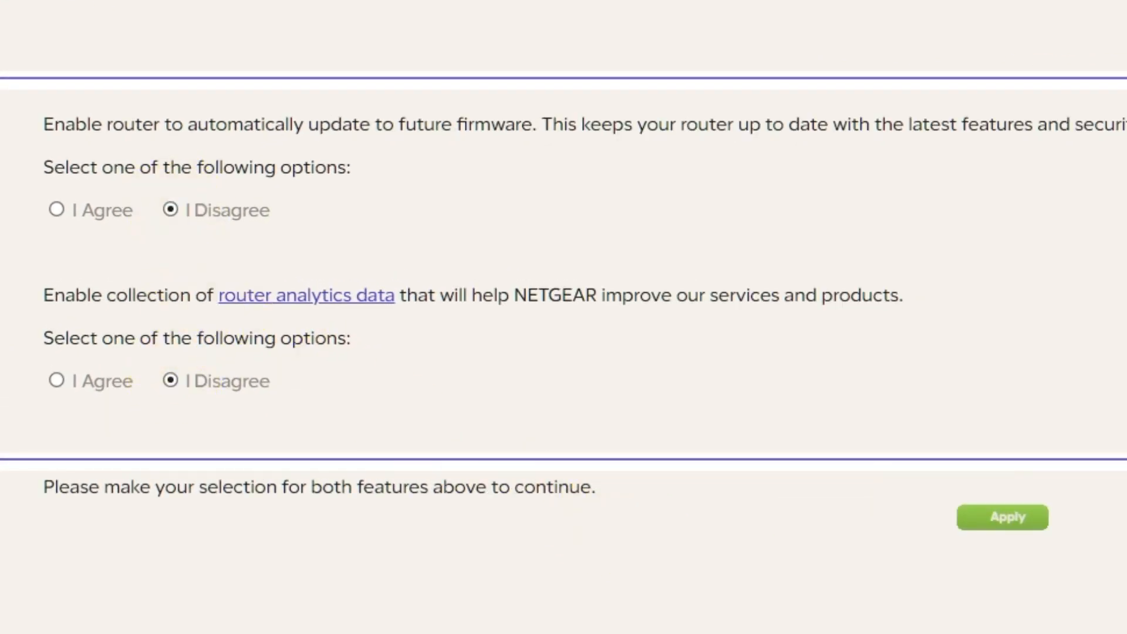
click(1005, 517)
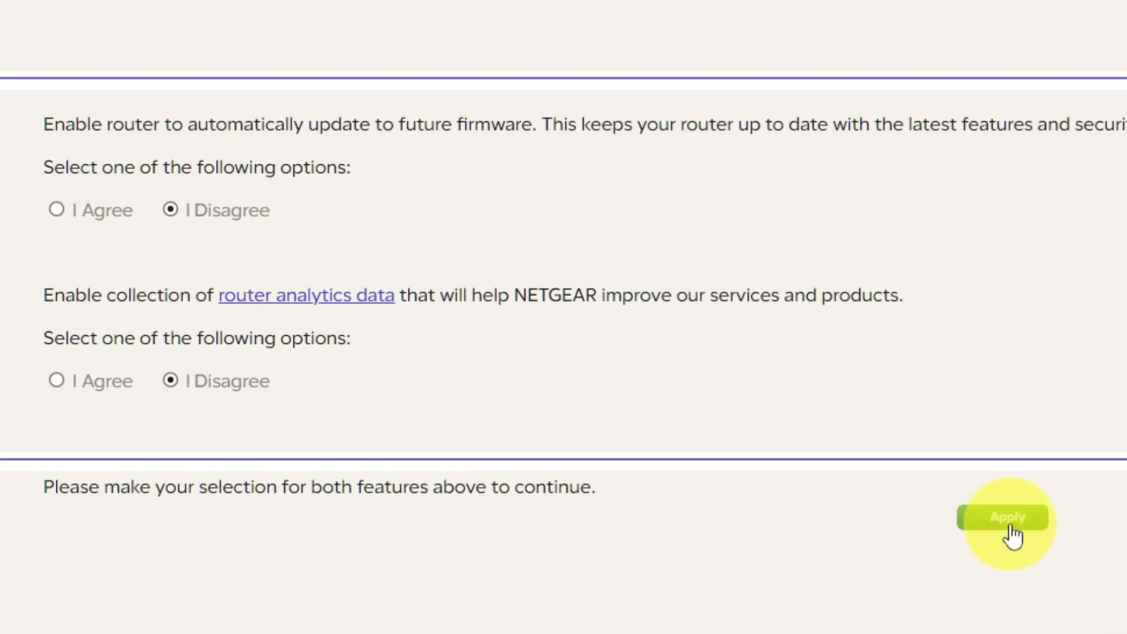
click(1006, 516)
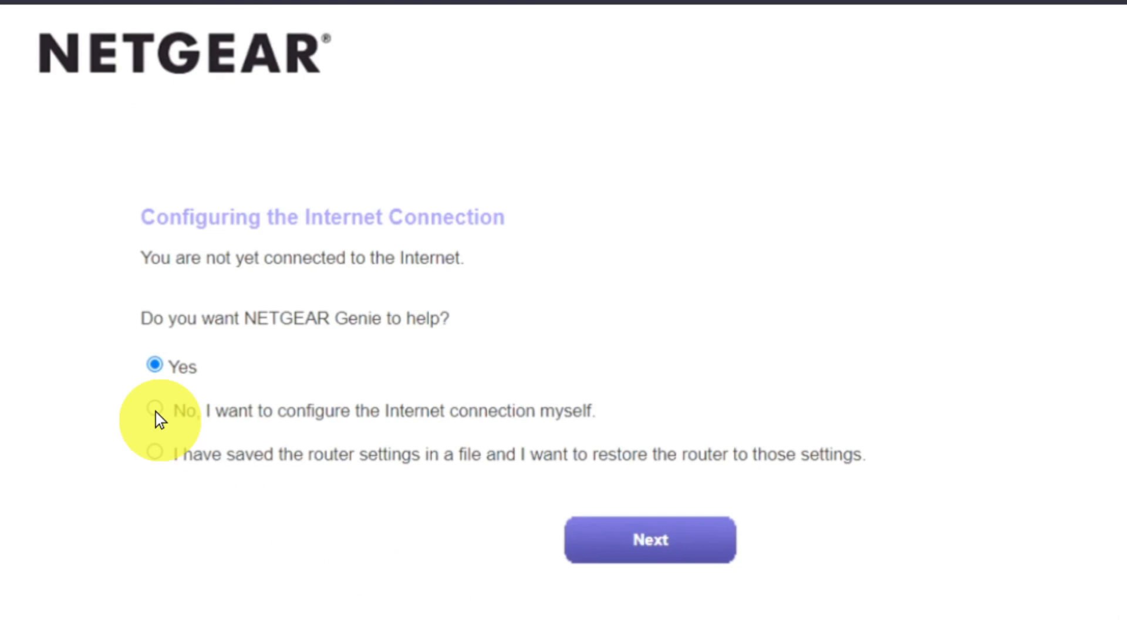
- Choose 'No, I want to configure the Internet connection myself' and confirm the experience warning
click(156, 409)
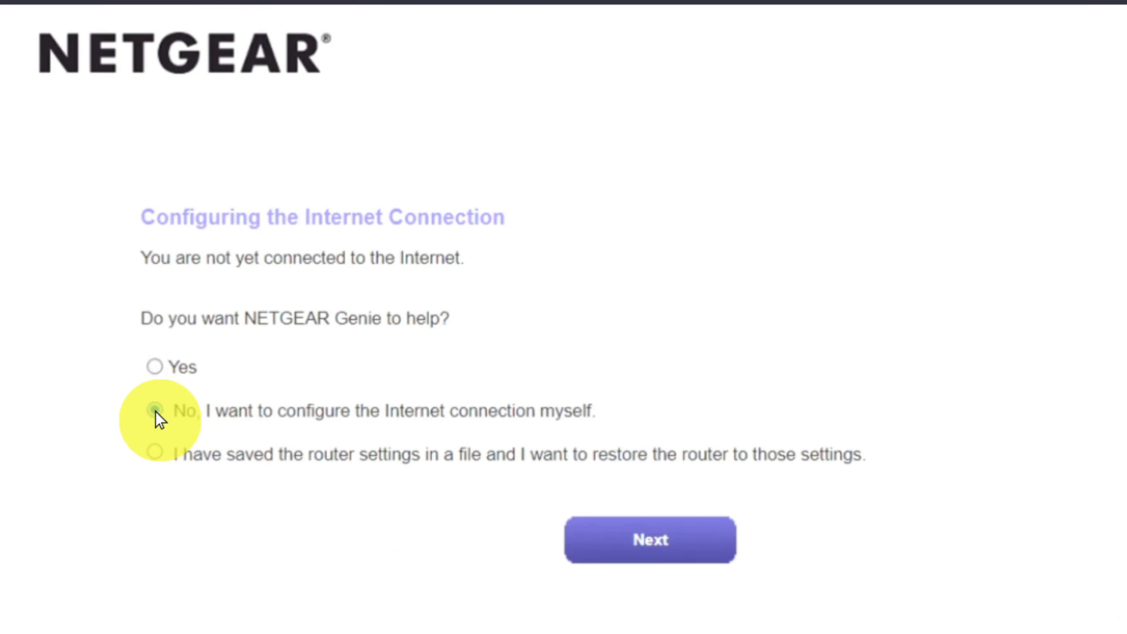
click(155, 412)
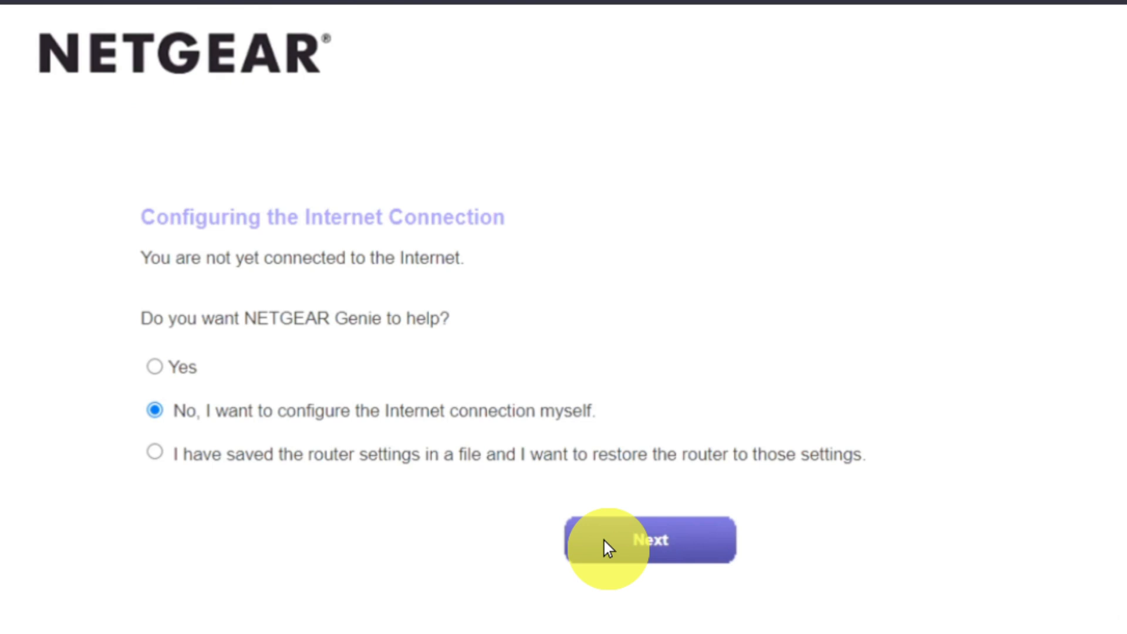
click(651, 540)
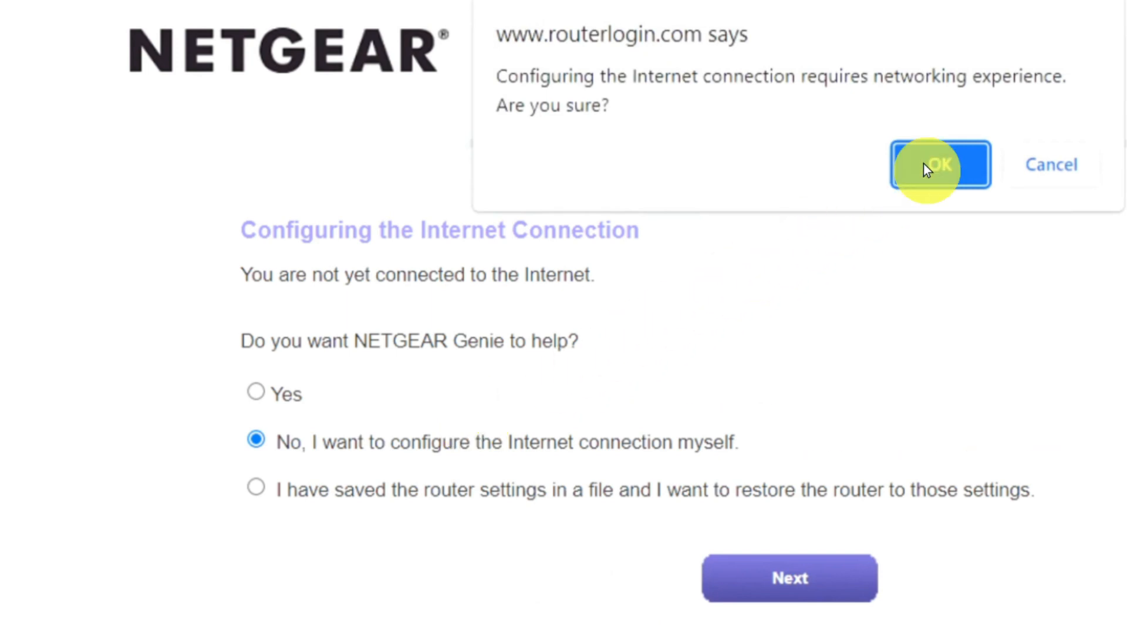
click(940, 165)
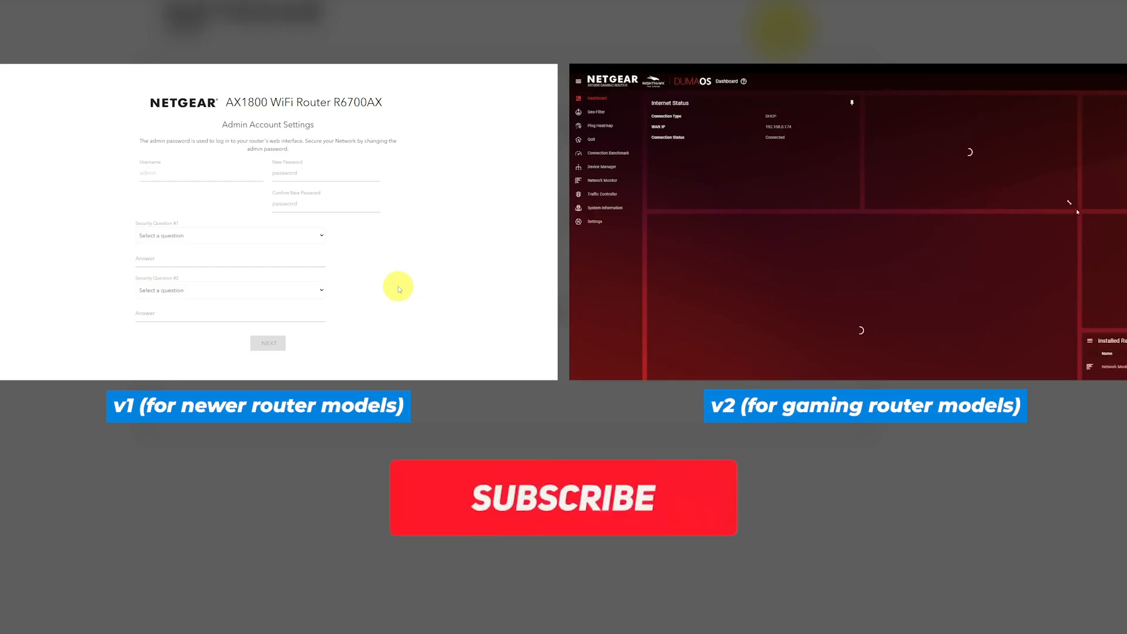
click(564, 498)
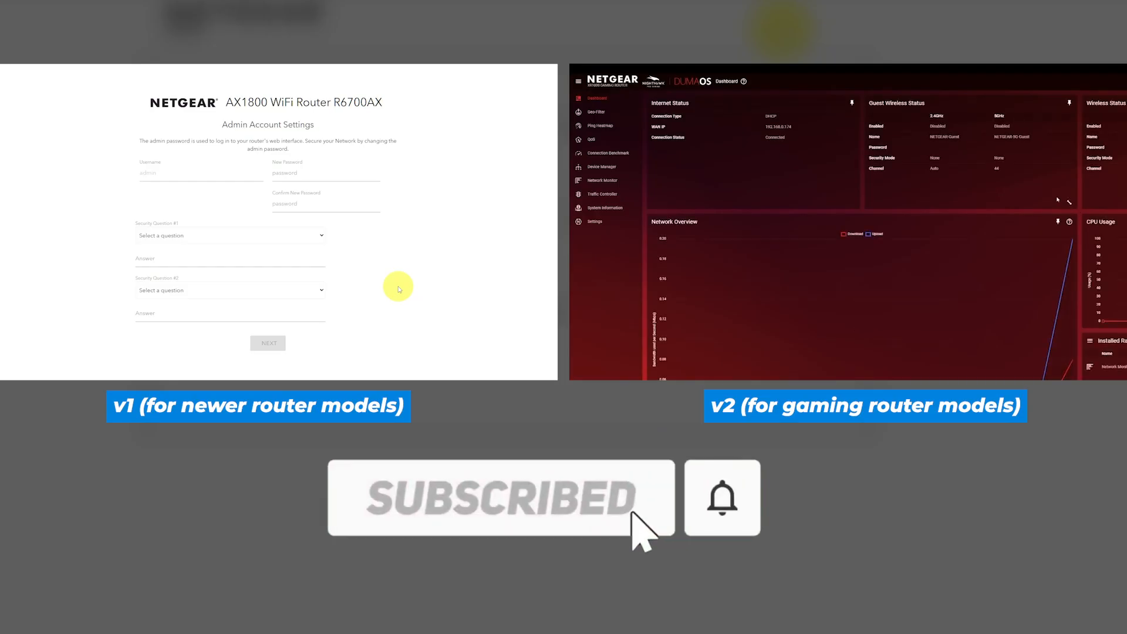
mouse_move(230, 179)
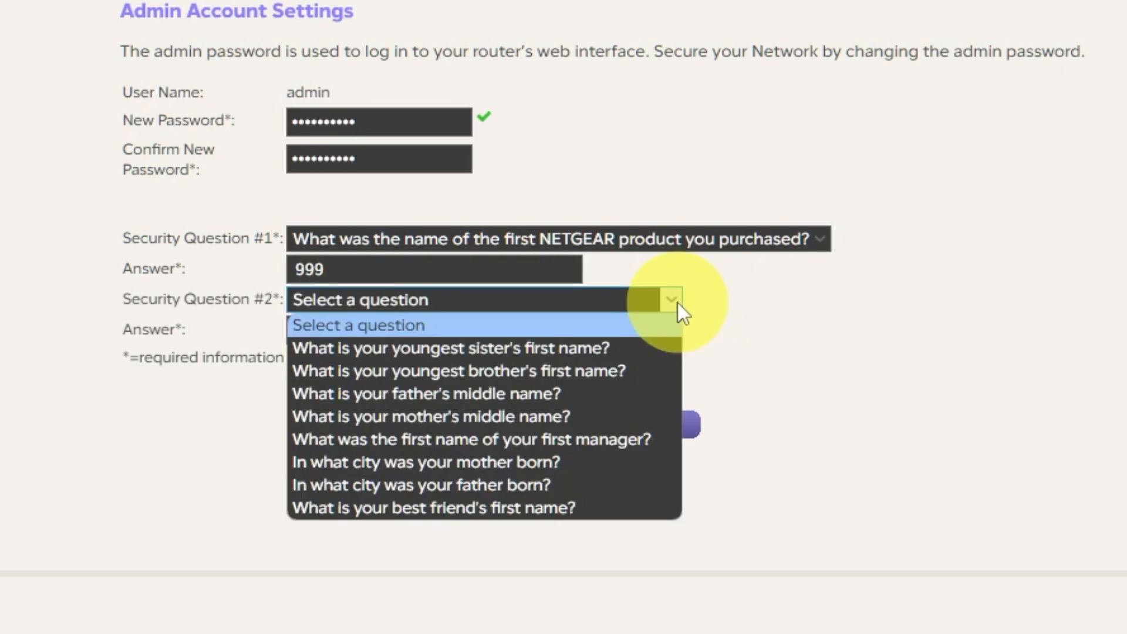
click(430, 507)
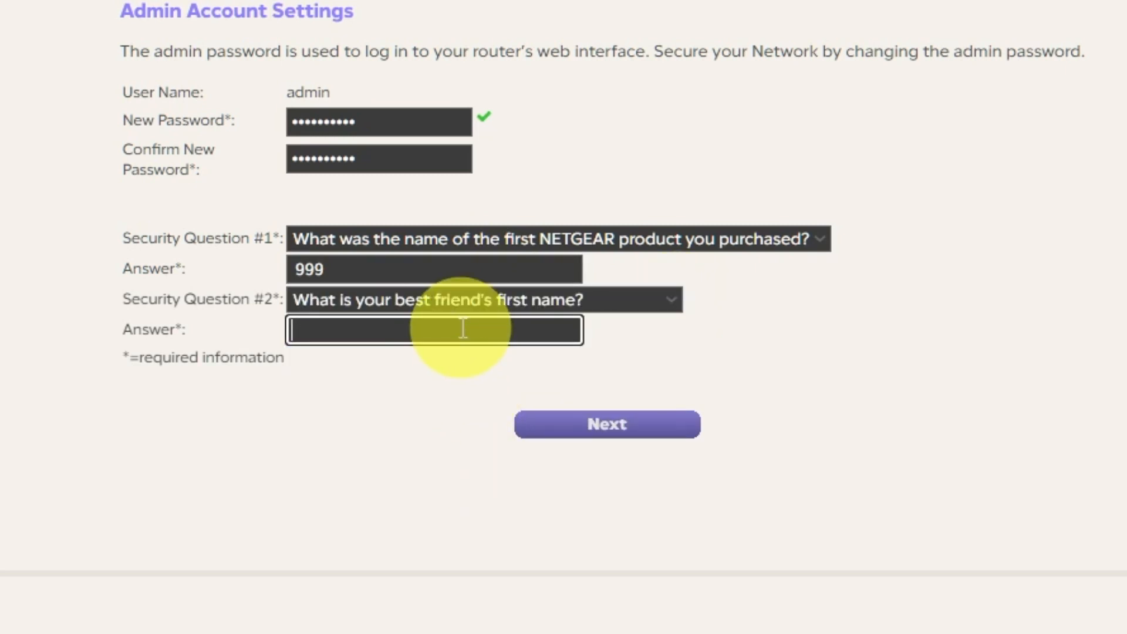
text(bob)
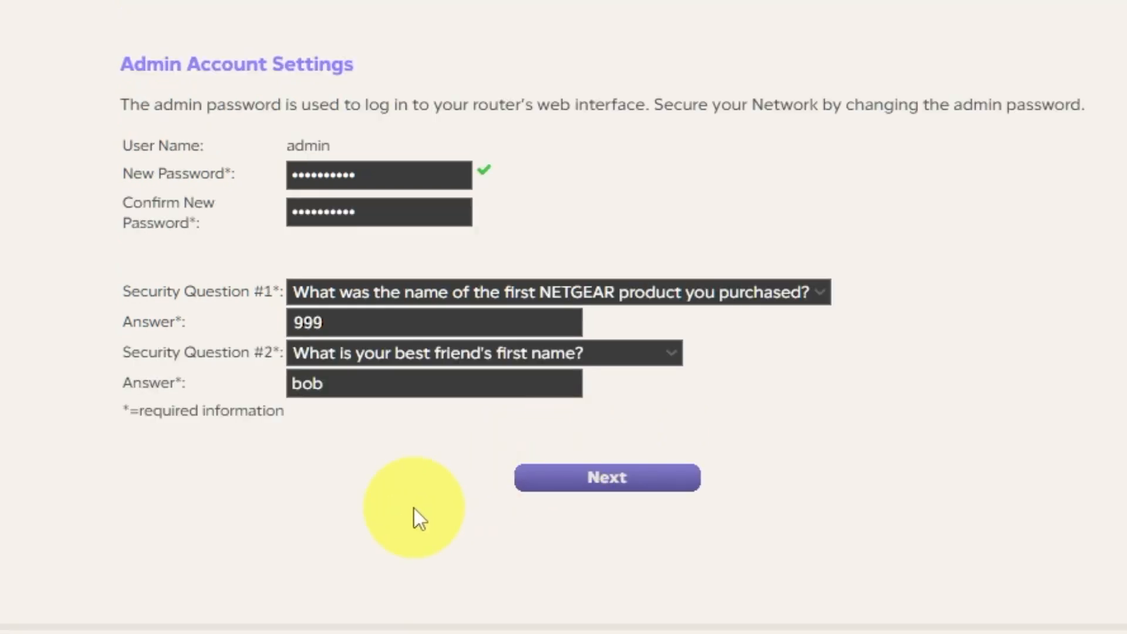
click(607, 477)
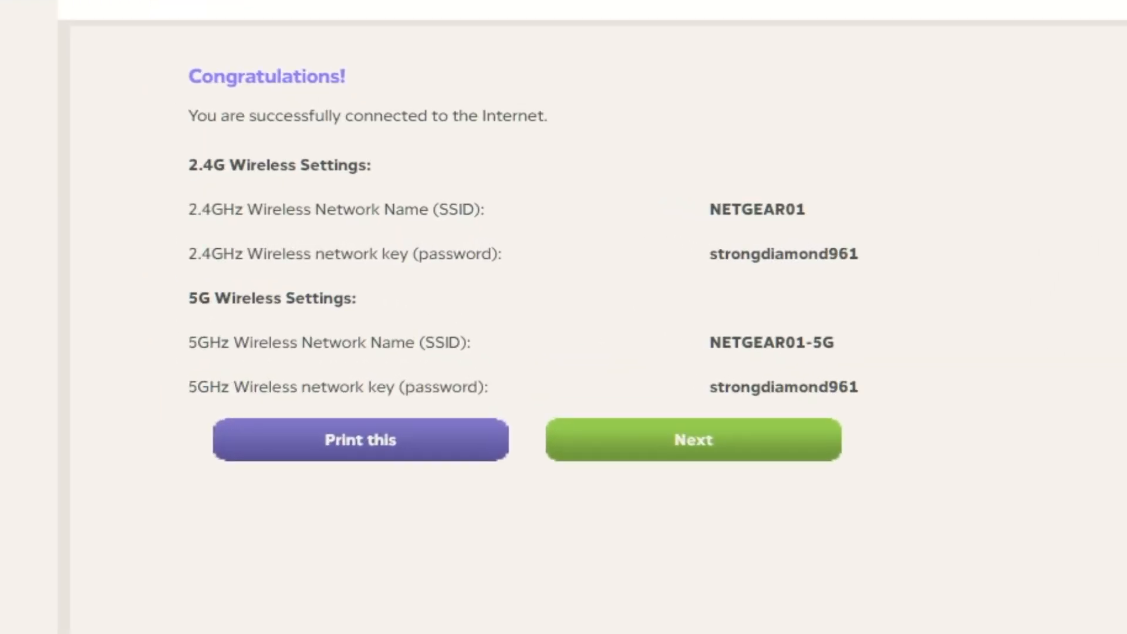
- Print the wireless network details from the Congratulations page and continue setup
click(367, 457)
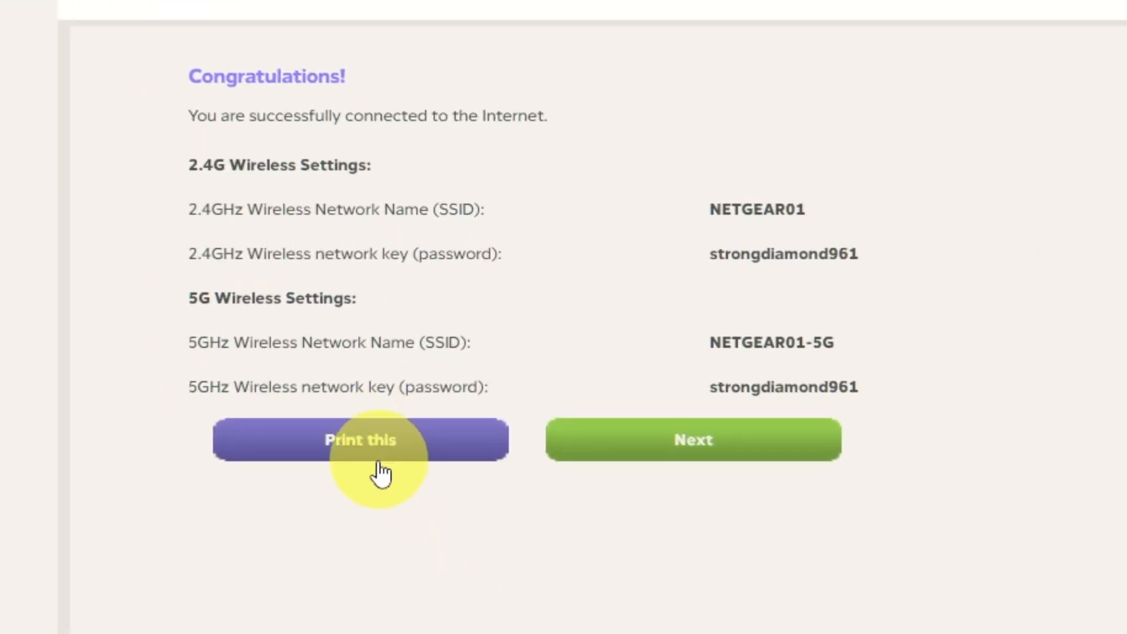
mouse_move(755, 469)
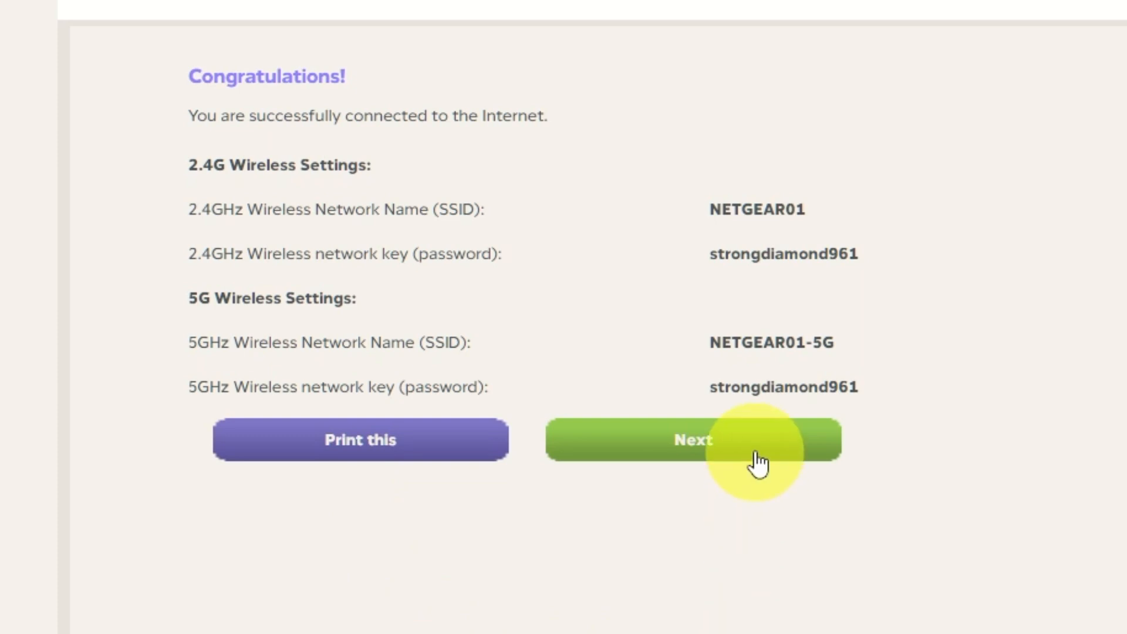
click(757, 457)
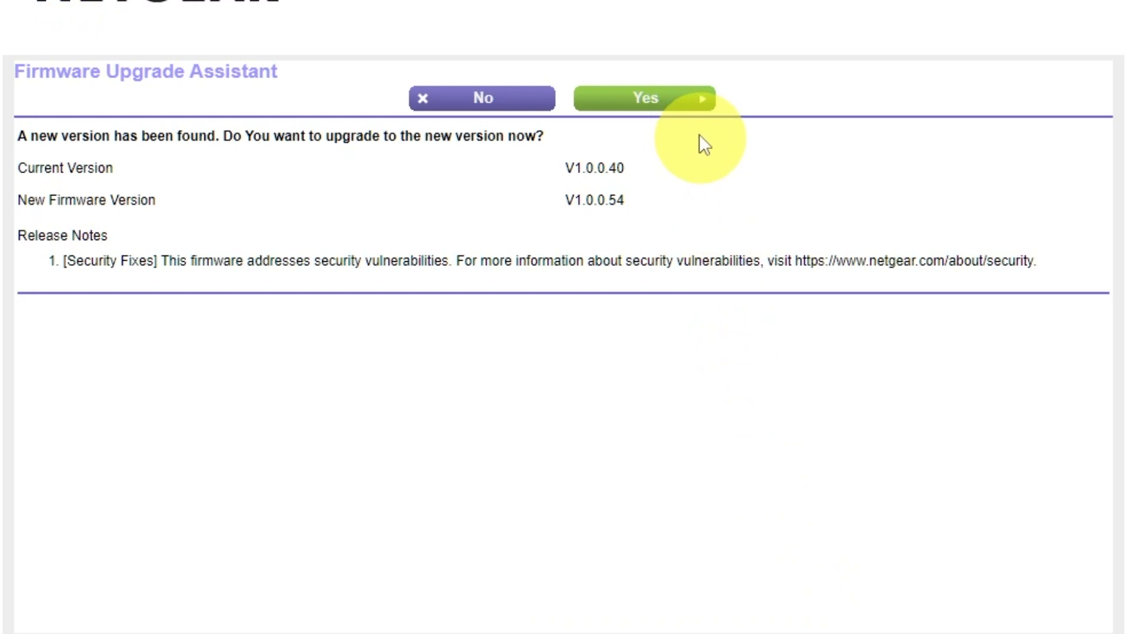
- Upgrade the firmware to V1.0.0.54 and acknowledge that no newer version exists
click(646, 99)
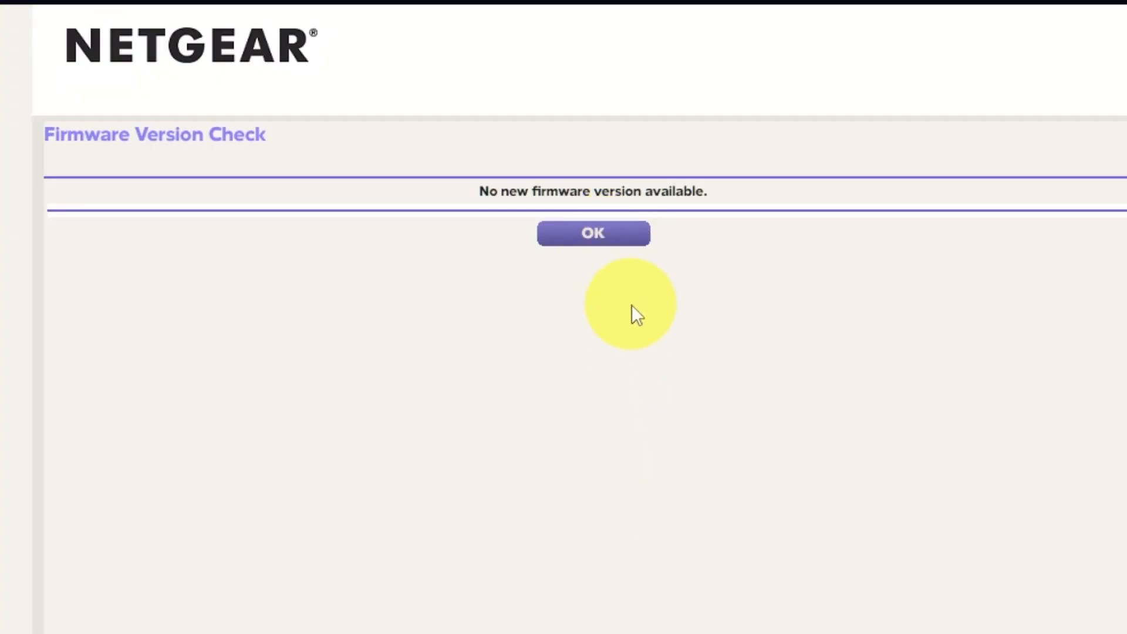
click(593, 232)
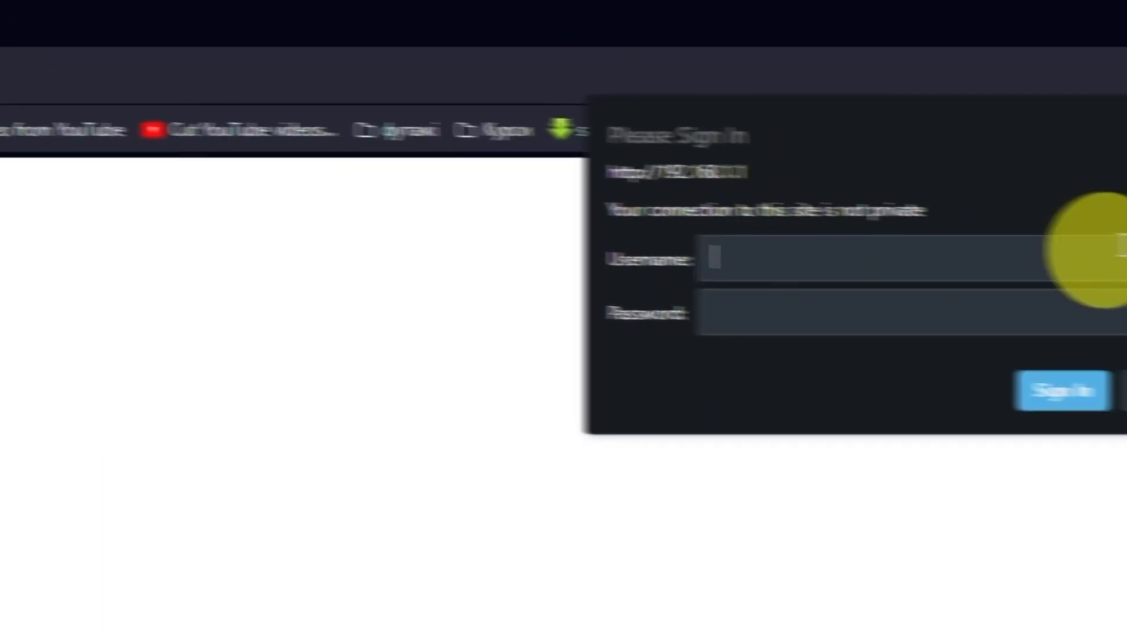
- Sign in as admin and keep English as the interface language
text(admin)
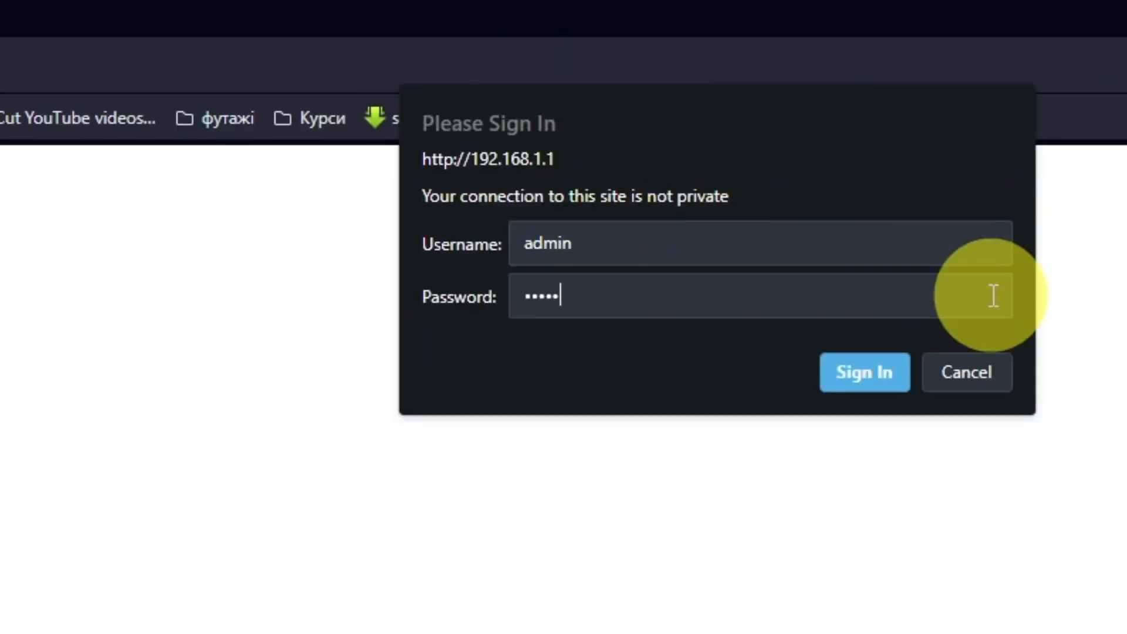
click(865, 371)
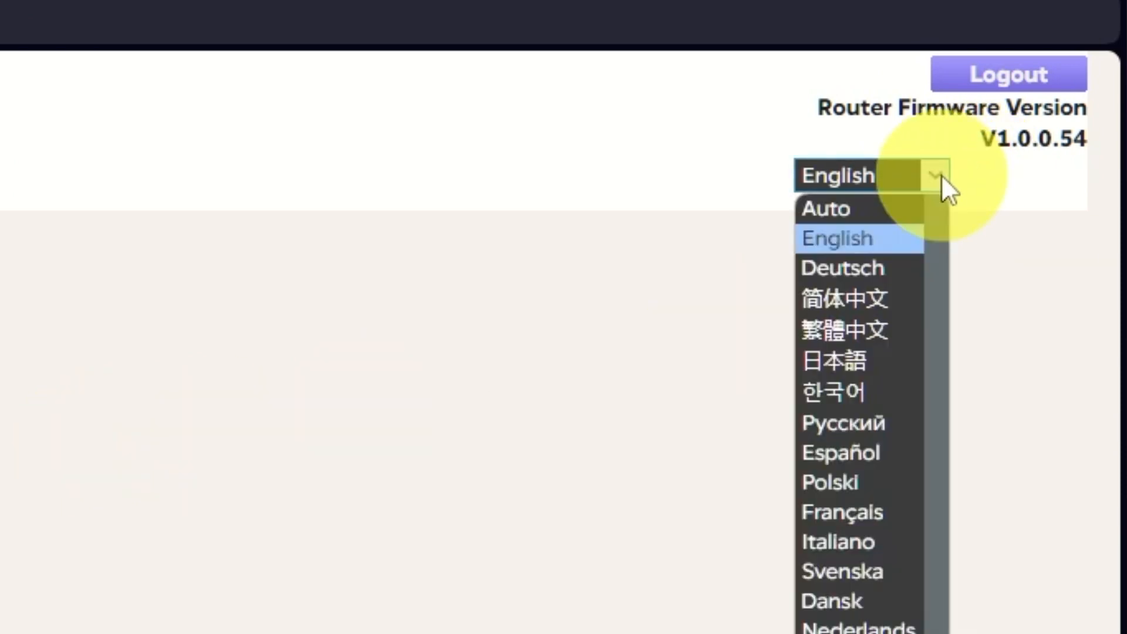
mouse_move(892, 237)
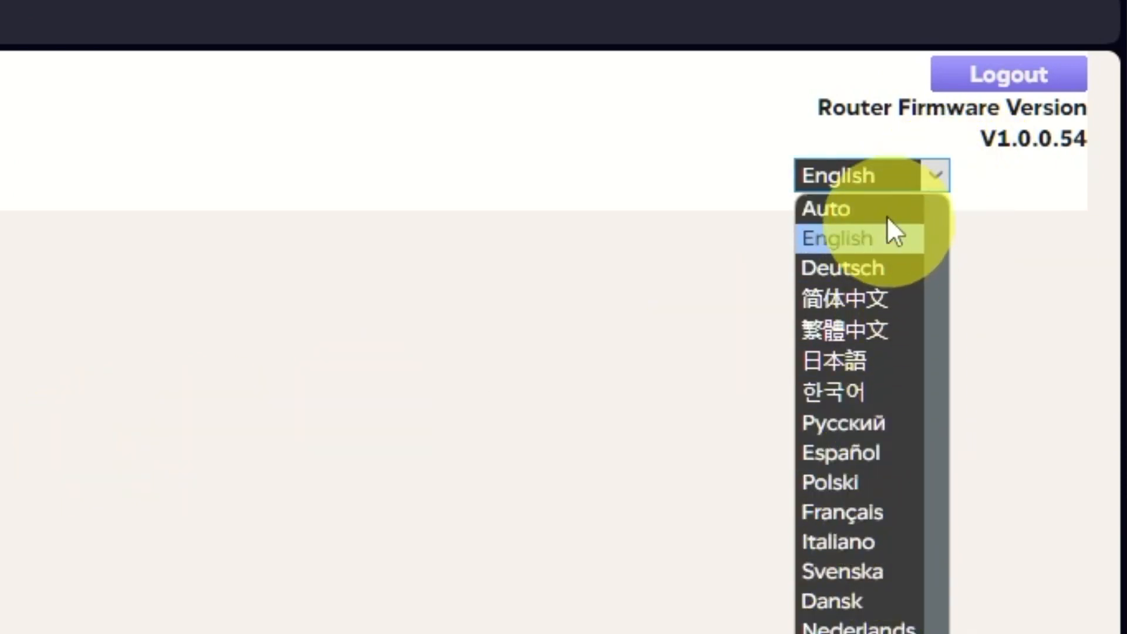
click(836, 239)
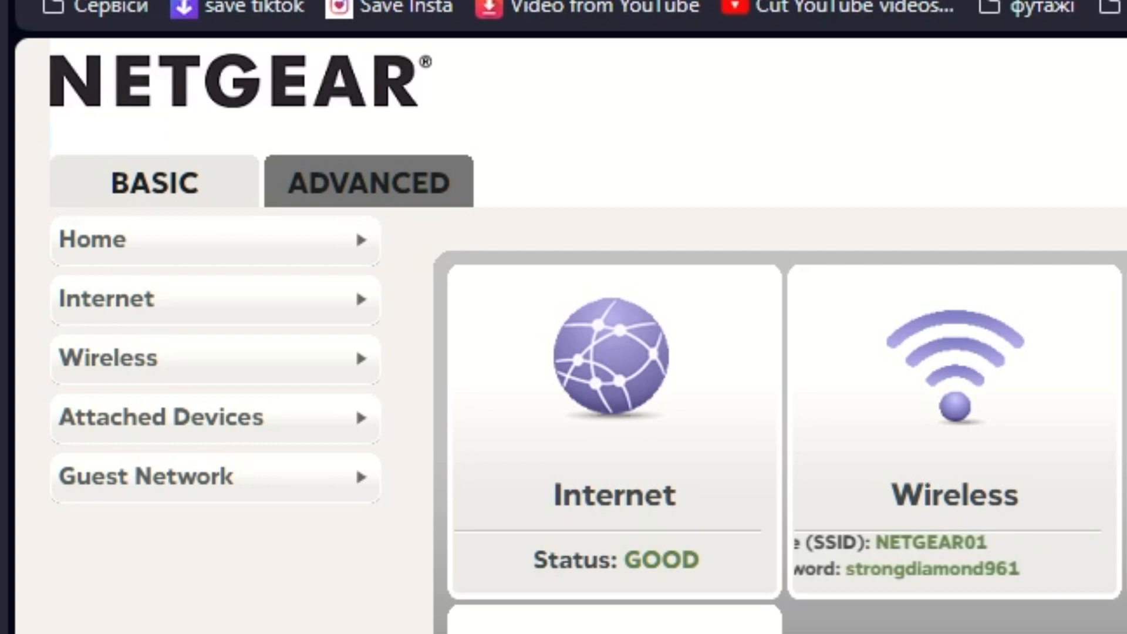
- Launch the Setup Wizard from ADVANCED and choose 'No. I want to configure the router myself'
click(368, 181)
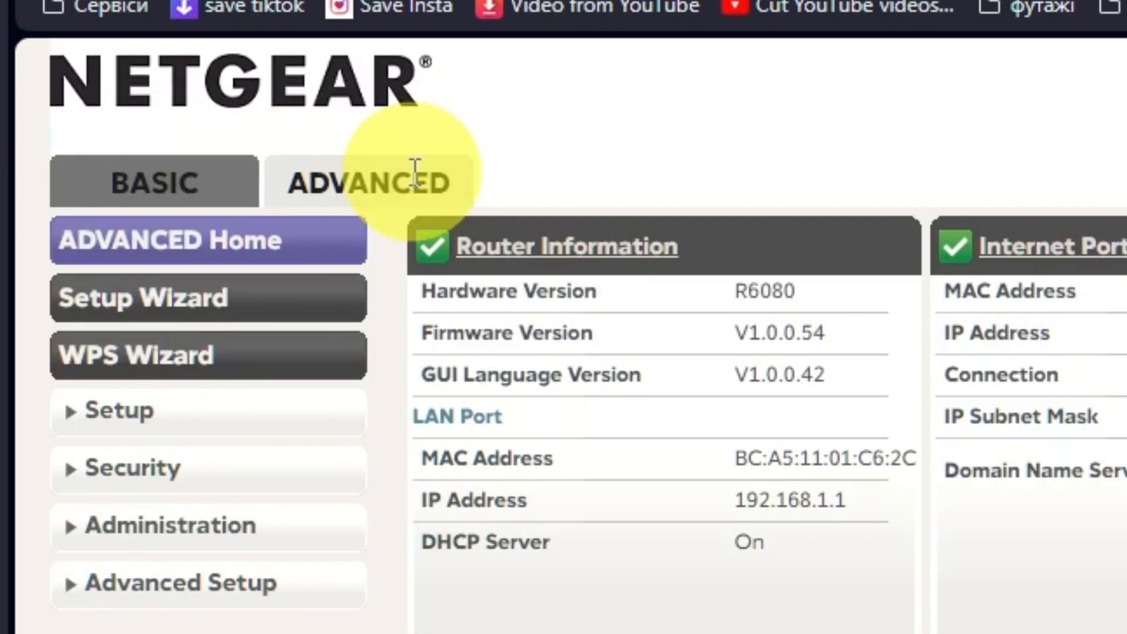
mouse_move(602, 185)
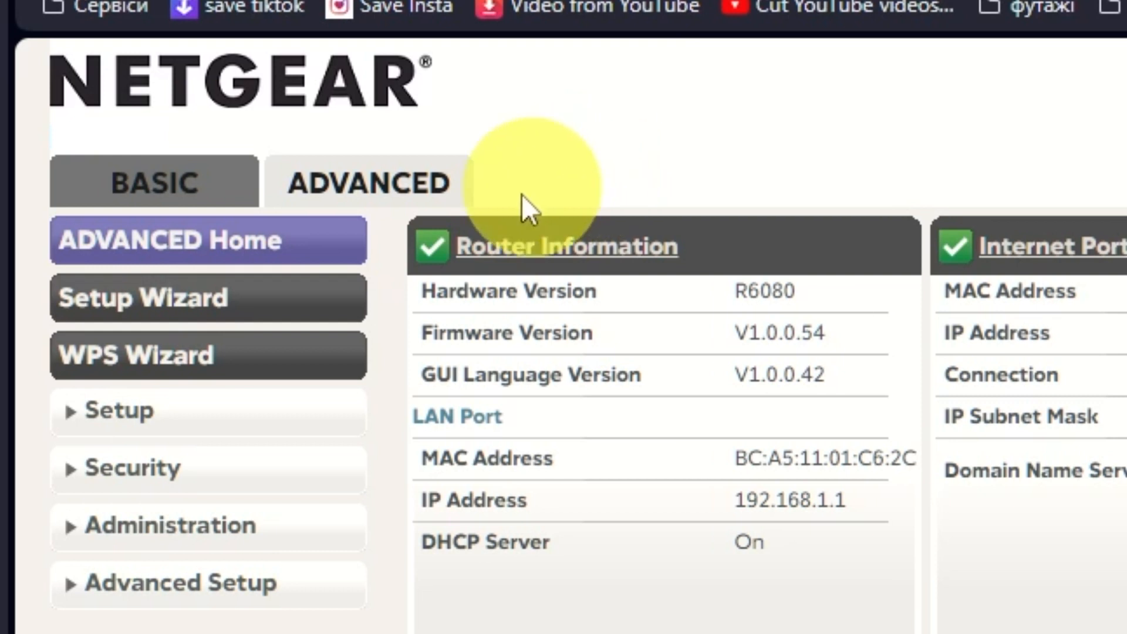
click(141, 299)
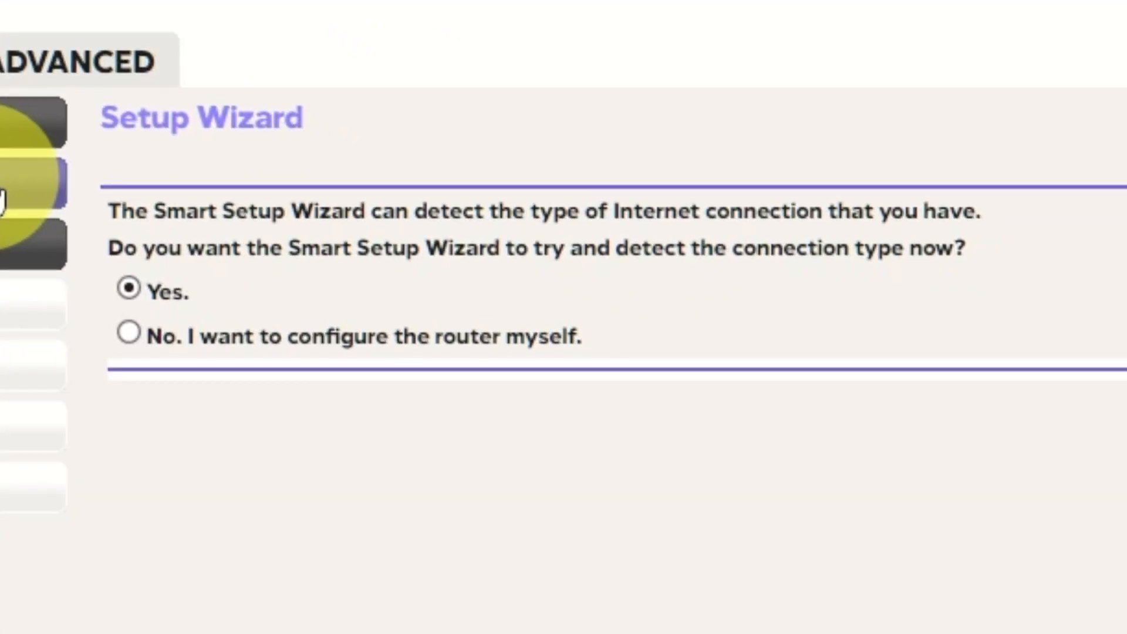
click(126, 333)
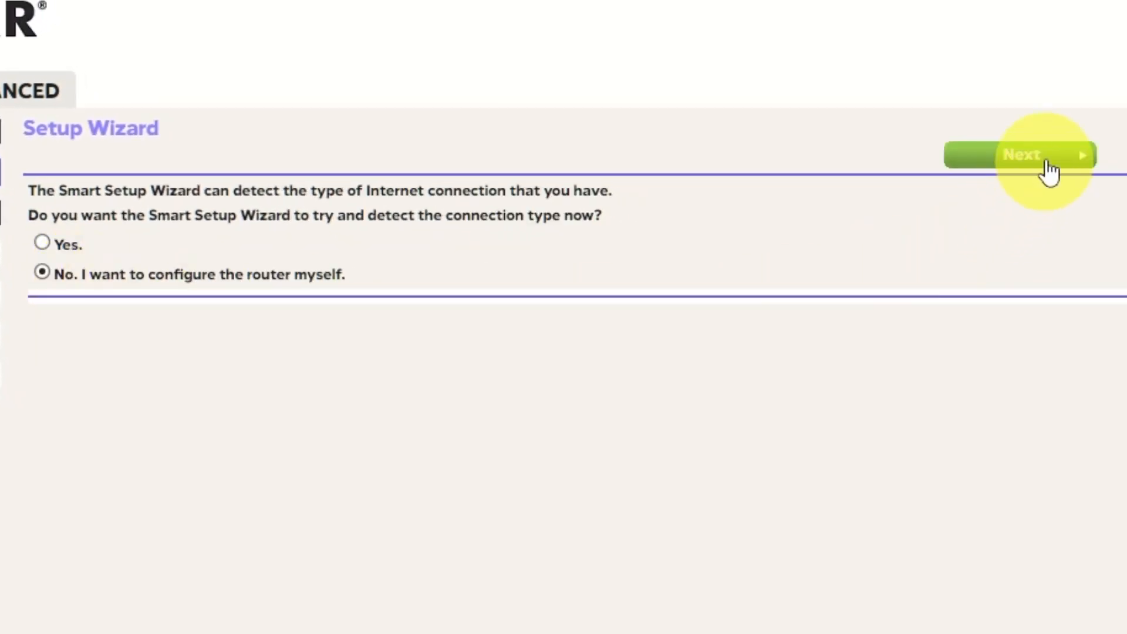
click(1031, 155)
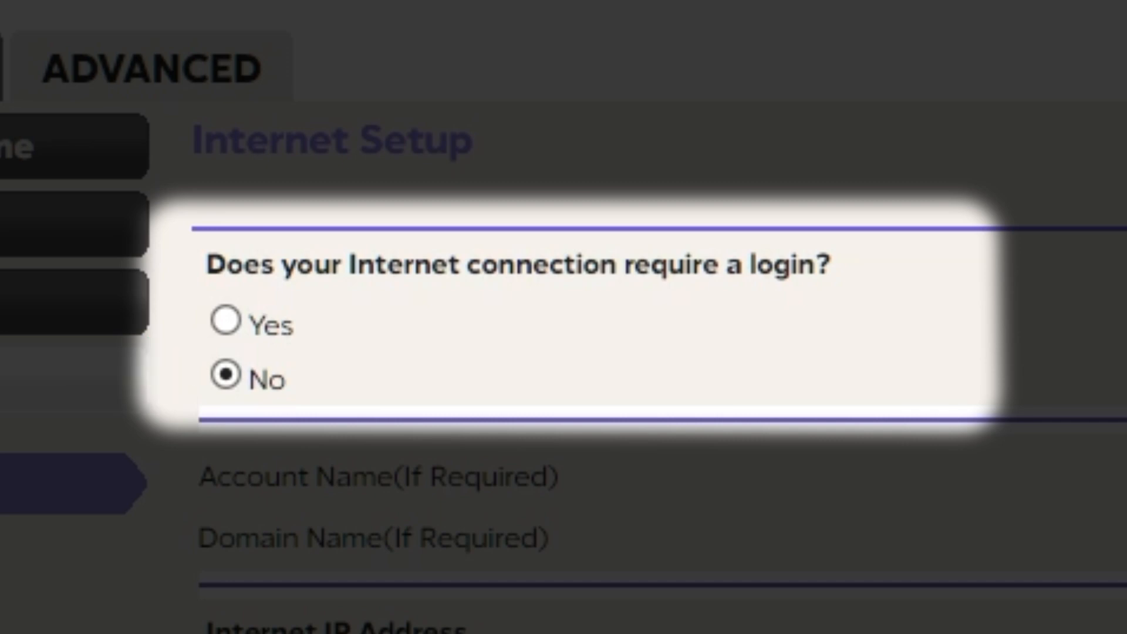
- Apply Internet Setup with no login, 'Get Dynamically from ISP', automatic DNS and default MAC
scroll(down, 3)
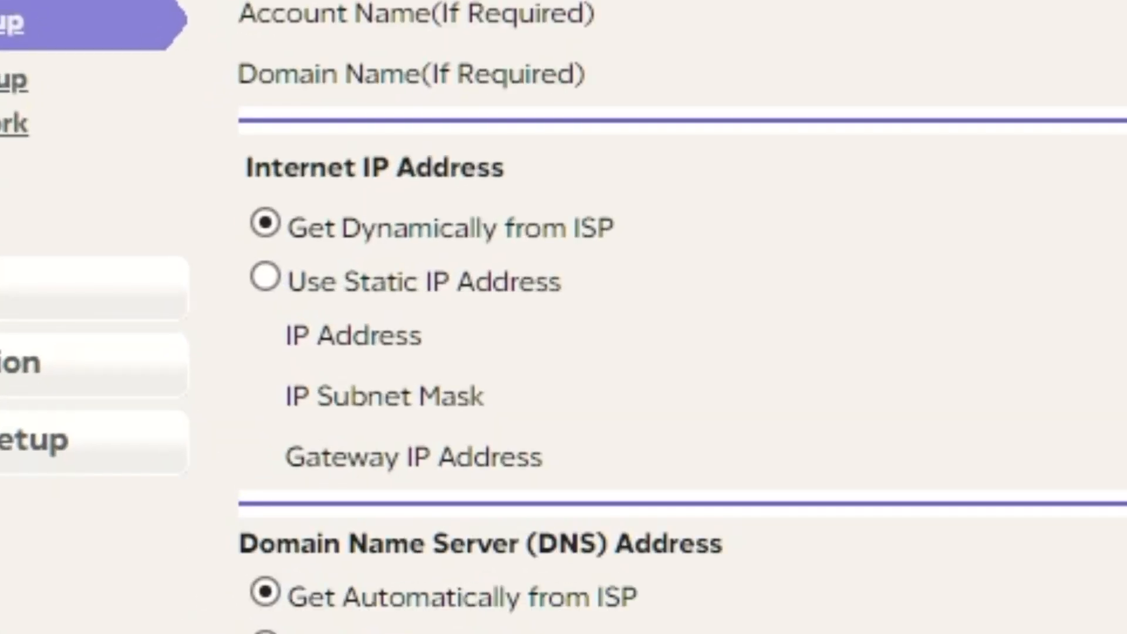
click(266, 227)
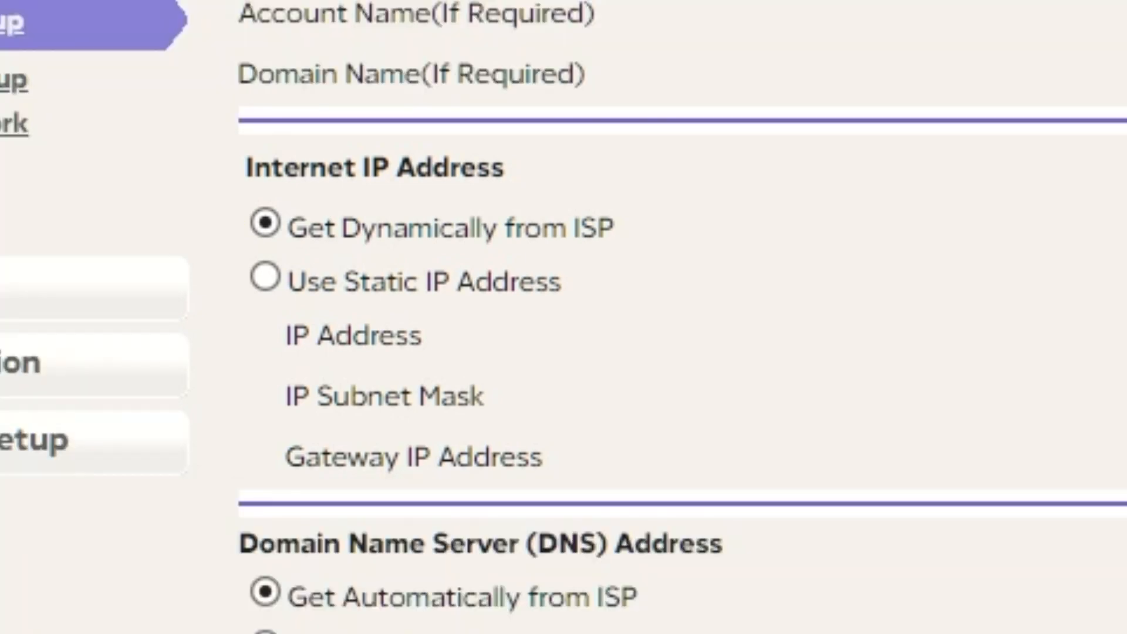
scroll(down, 3)
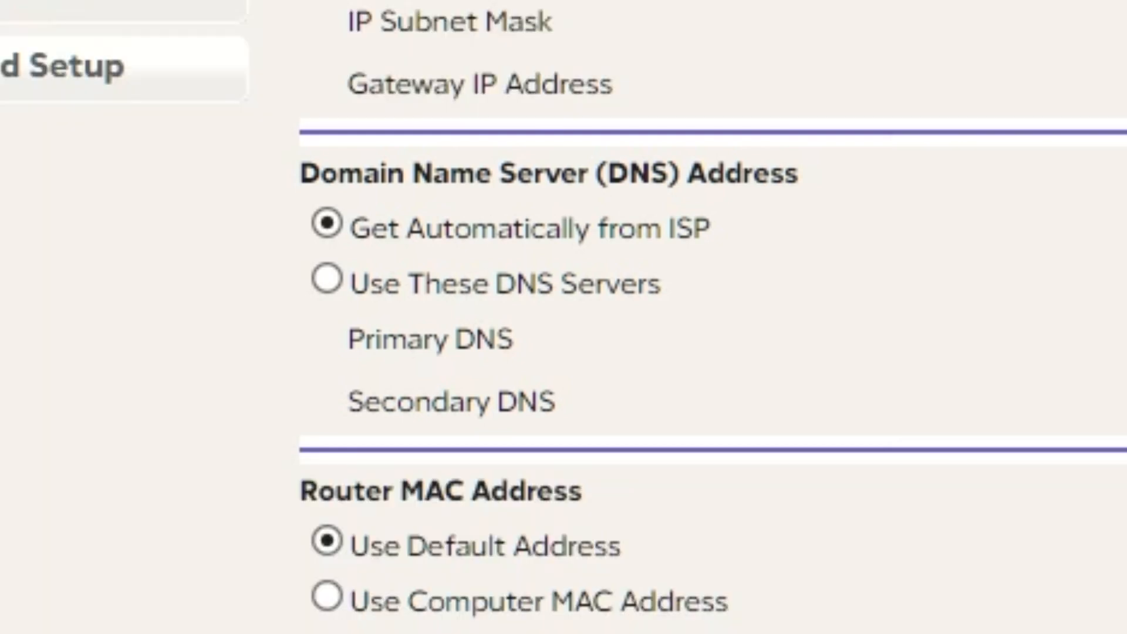
scroll(down, 3)
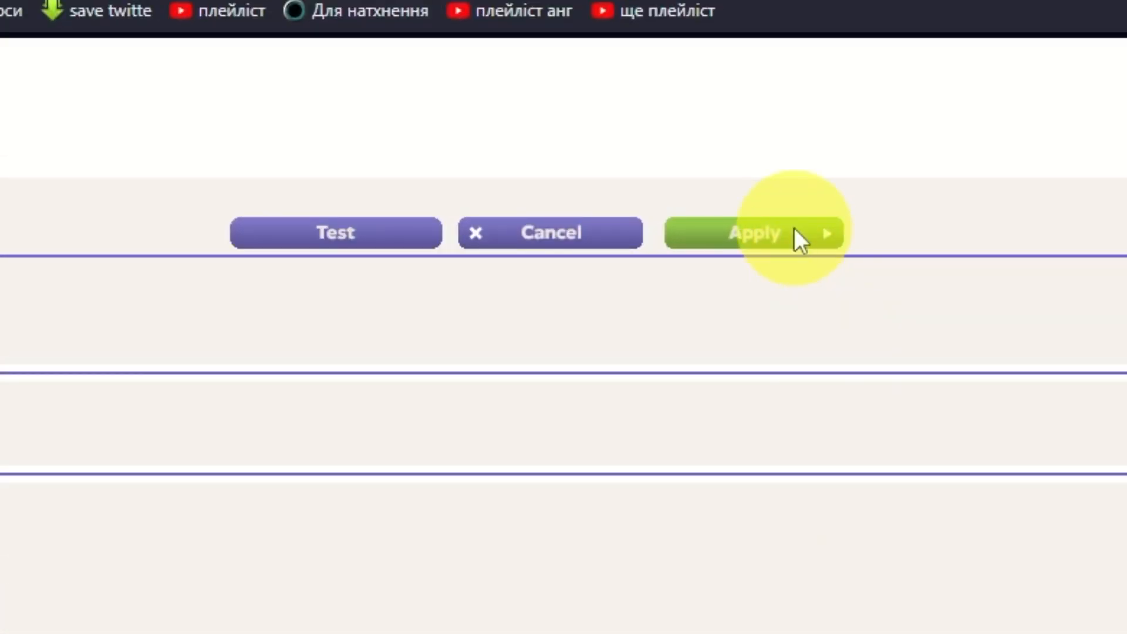
click(754, 232)
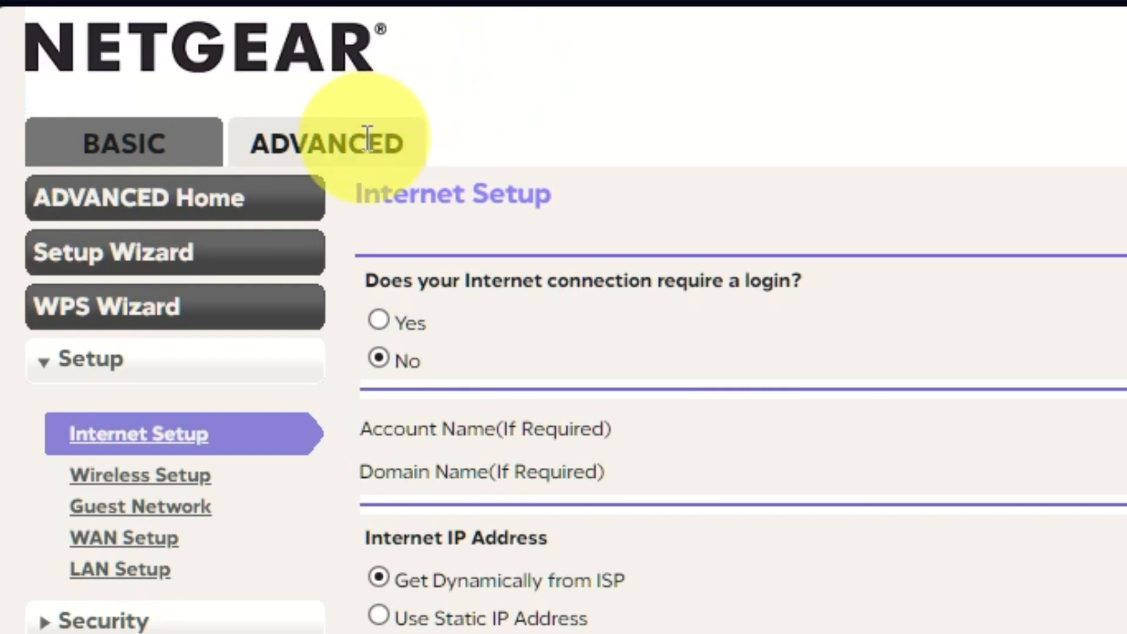
- Reboot the router from Router Information and open a new browser tab while it restarts
click(138, 197)
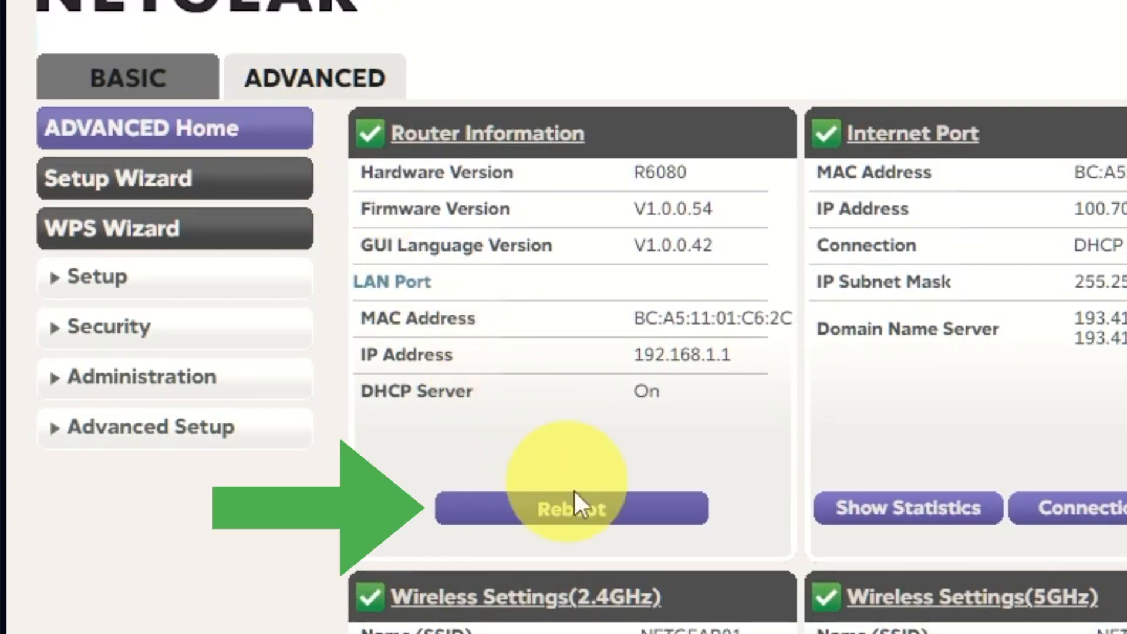
click(571, 508)
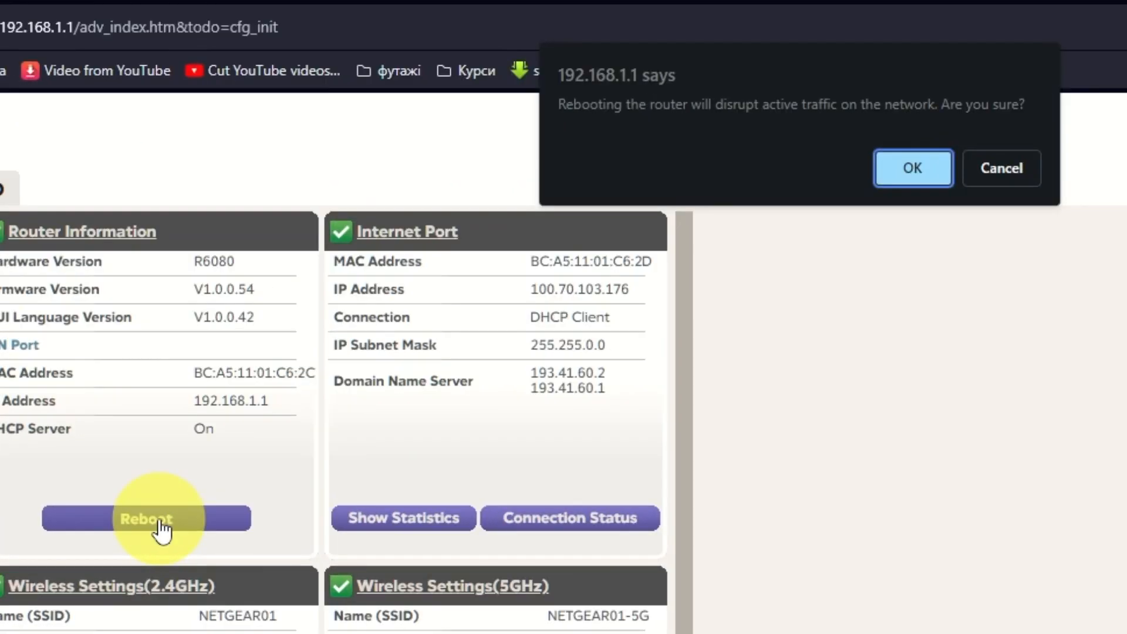
click(913, 169)
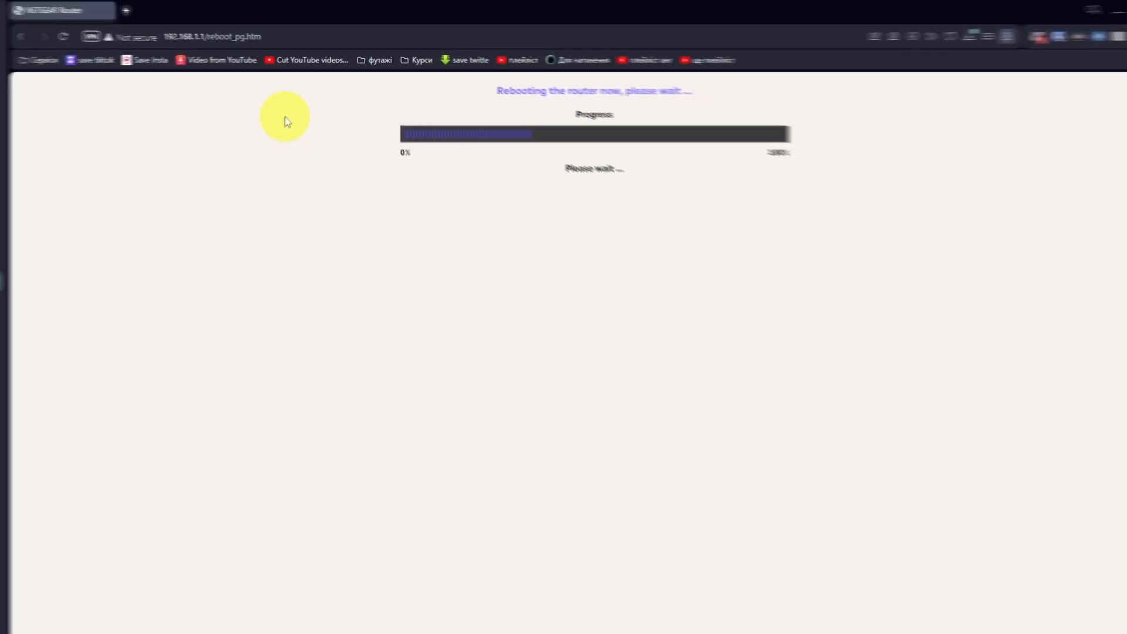
click(239, 12)
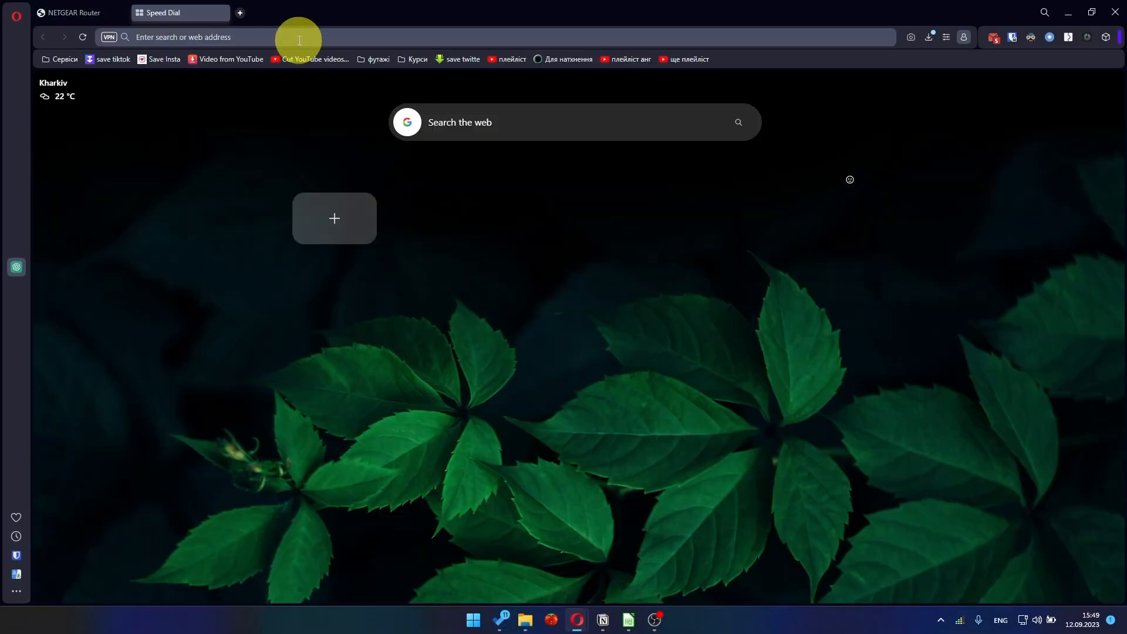
- Navigate to youtube.com from the address bar via the YouTube suggestion
text(youtube.com)
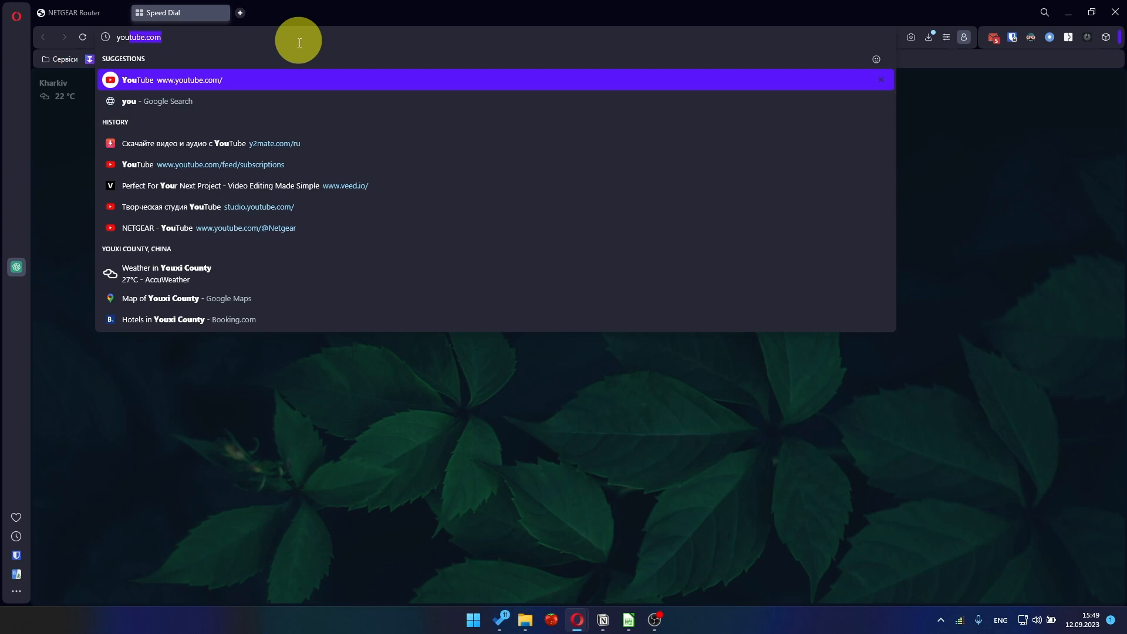
click(204, 164)
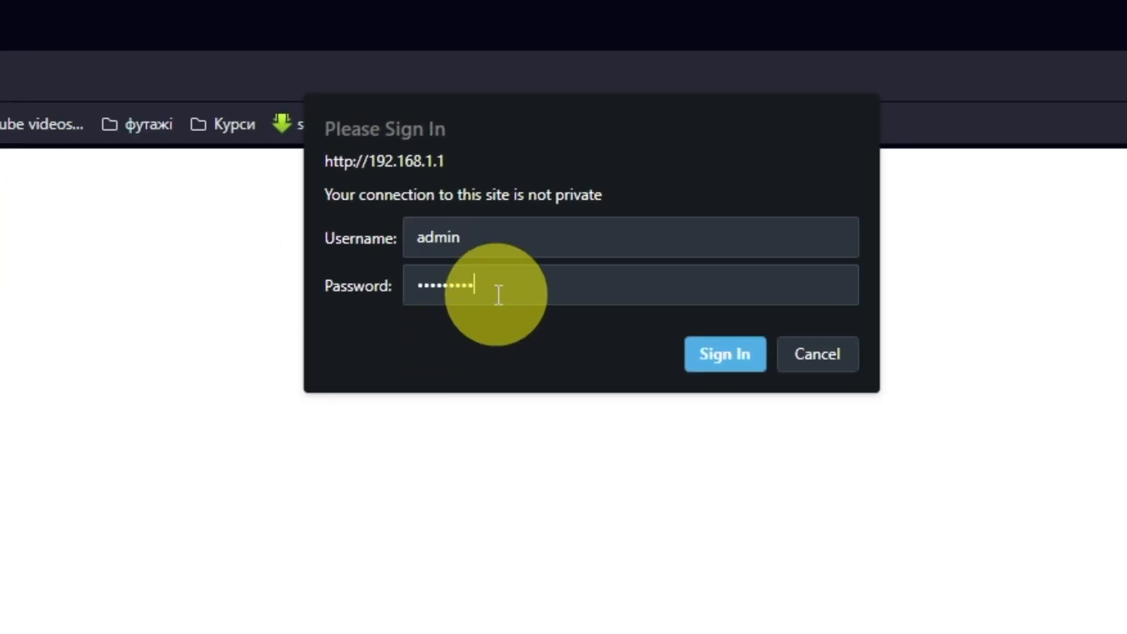
- Sign back in as admin and reach Advanced > Setup > Internet Setup
click(726, 355)
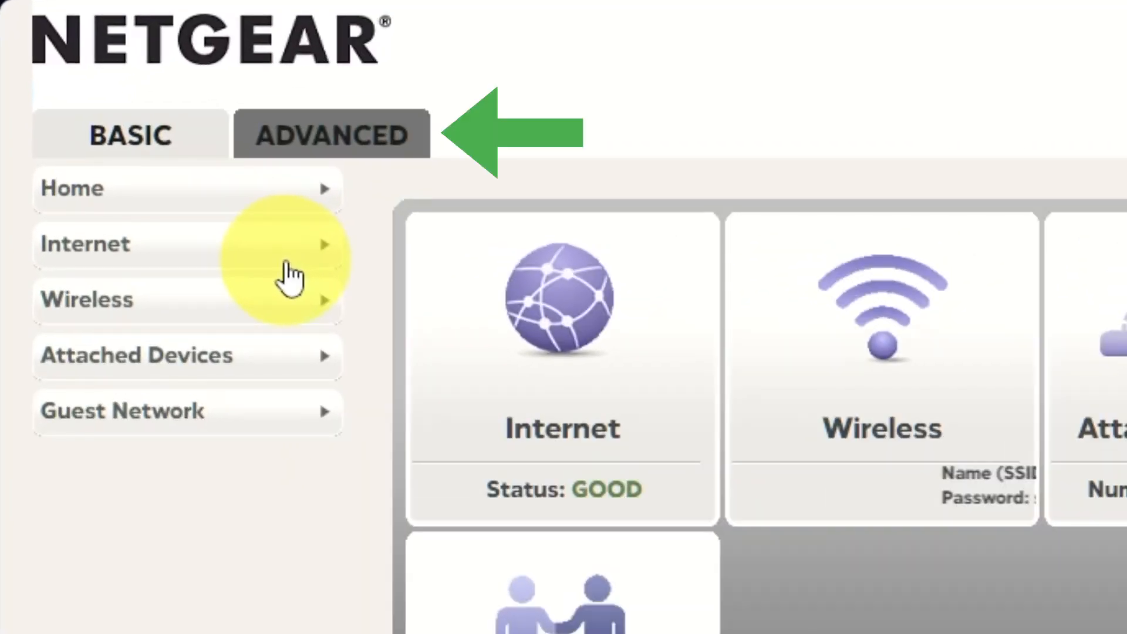
click(331, 135)
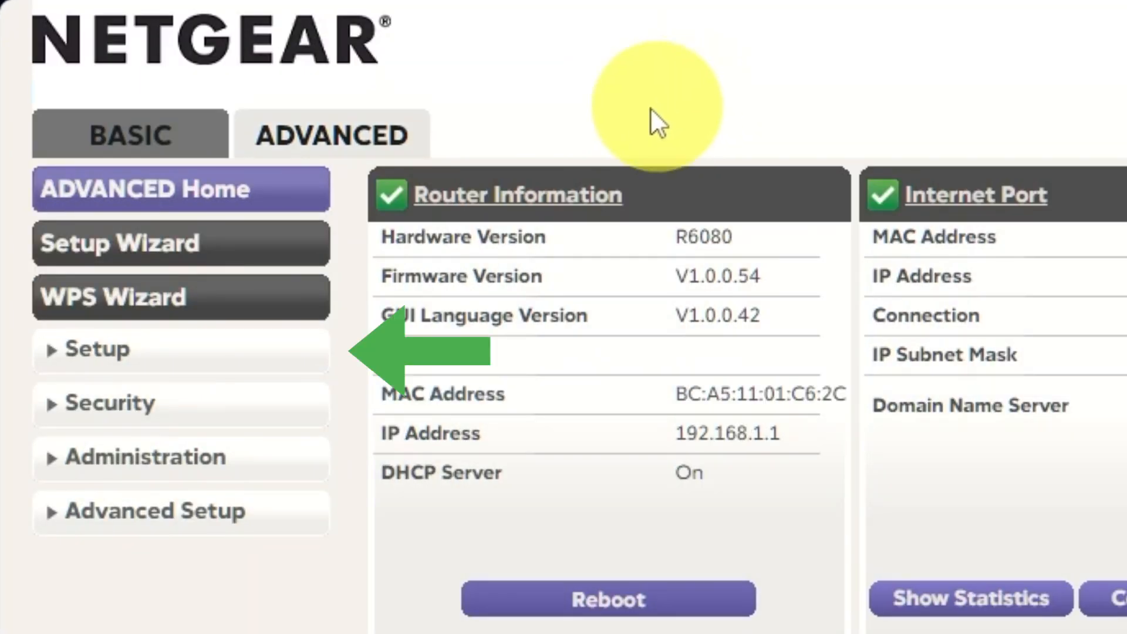
mouse_move(213, 360)
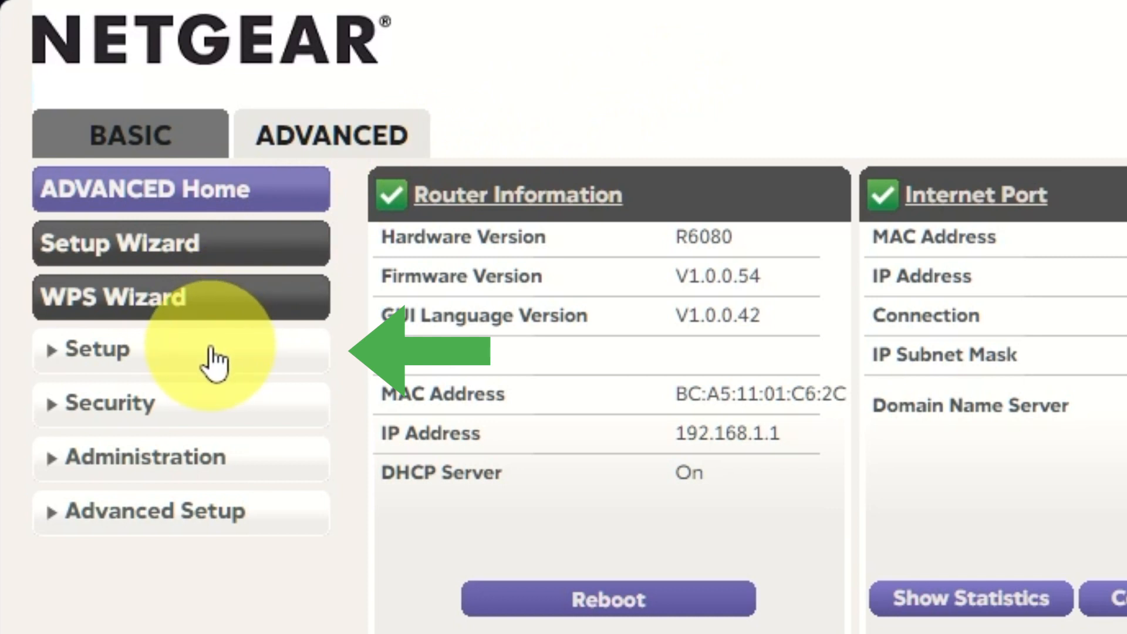
click(100, 350)
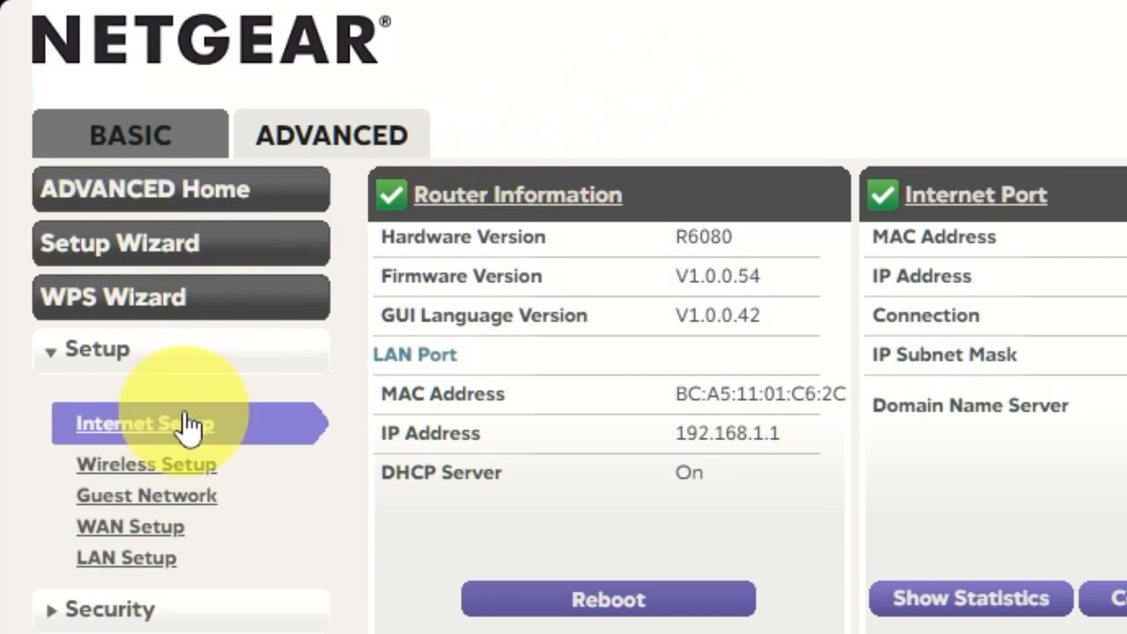
click(140, 423)
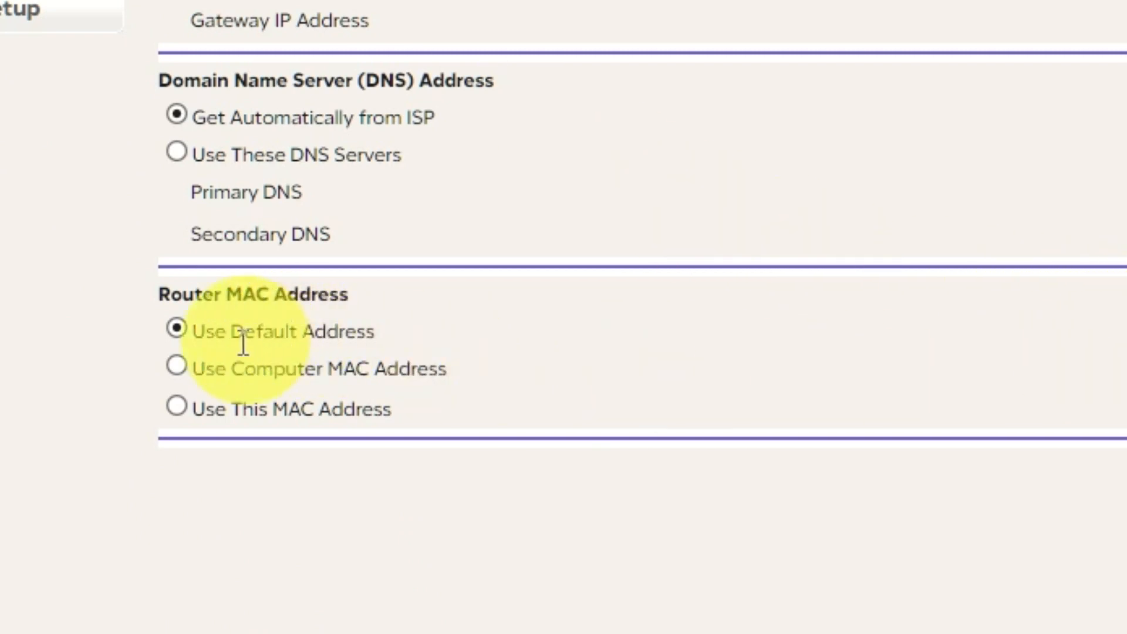
- Select 'Use Computer MAC Address' as the router MAC and apply the change
click(174, 367)
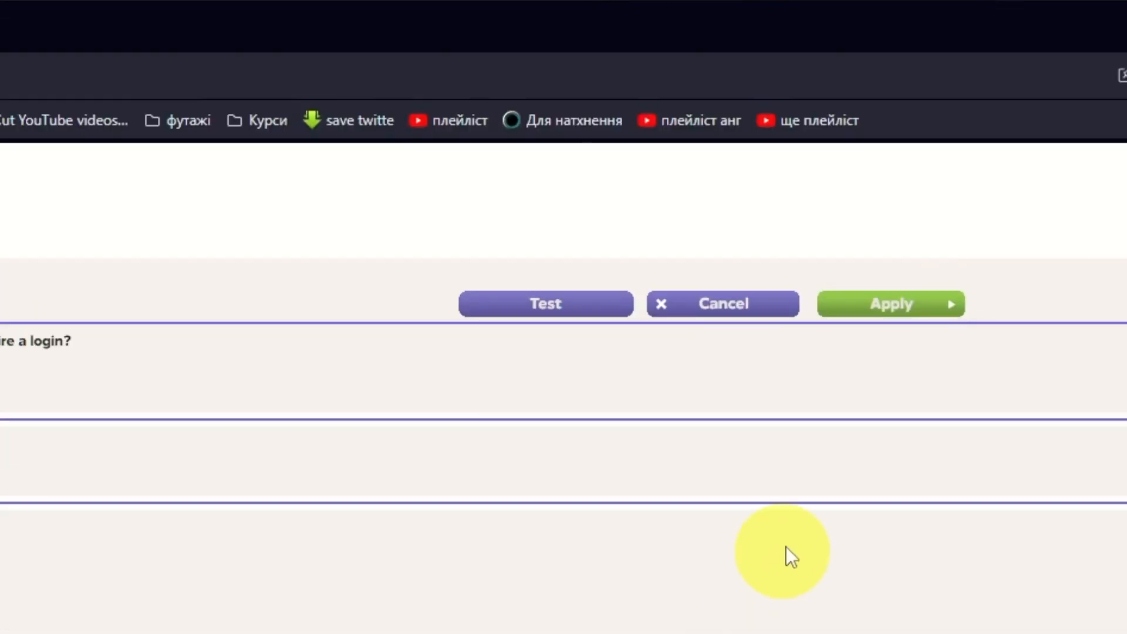
click(891, 303)
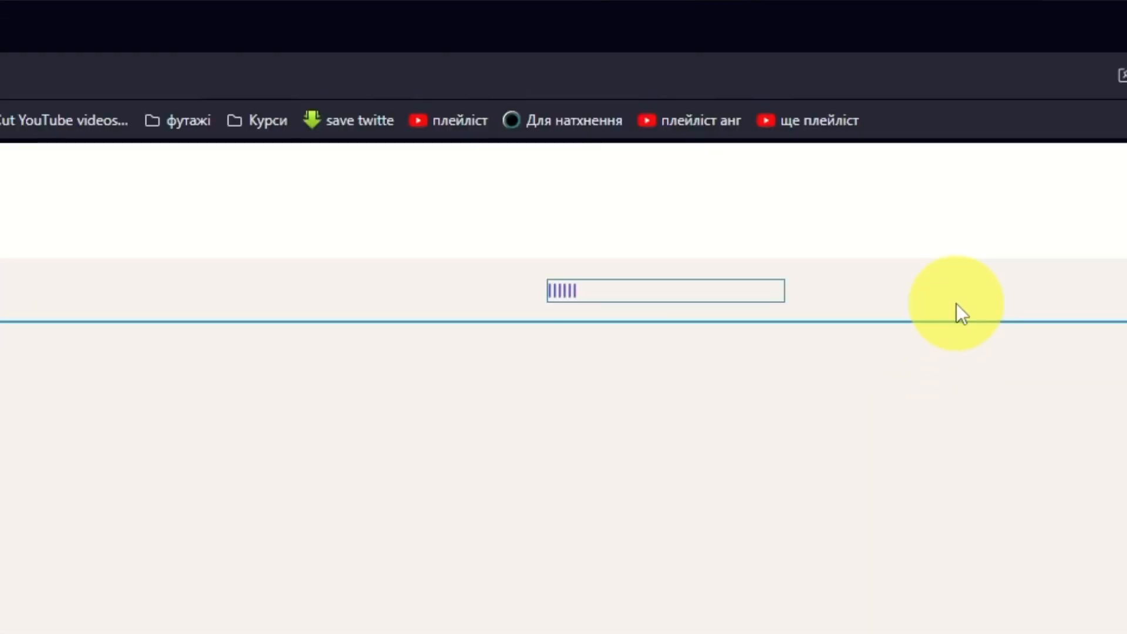